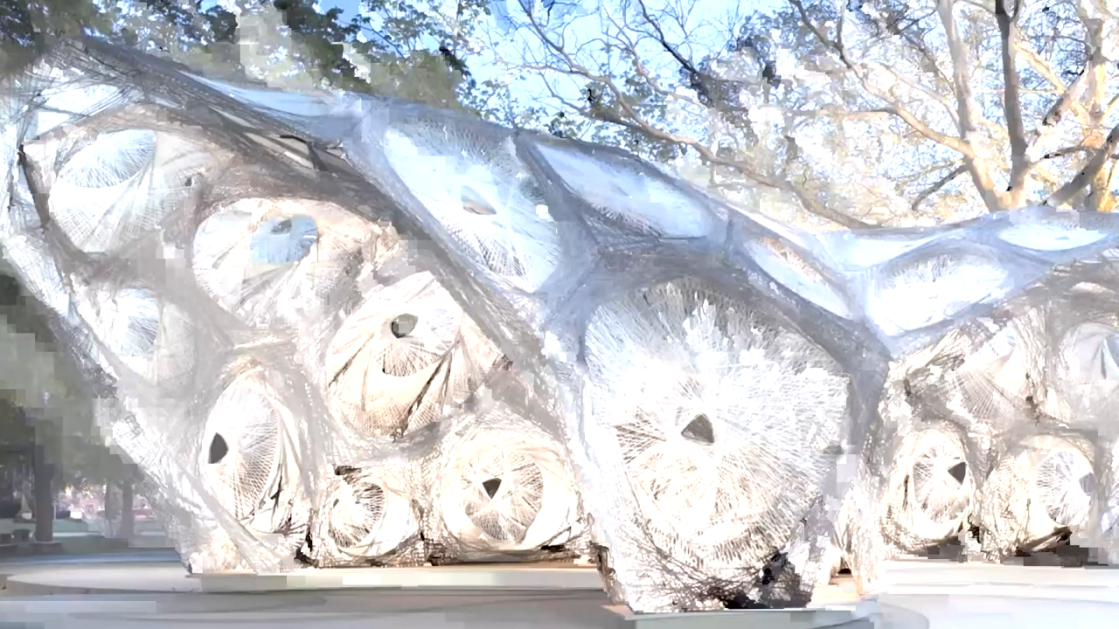
mouse_move(35, 258)
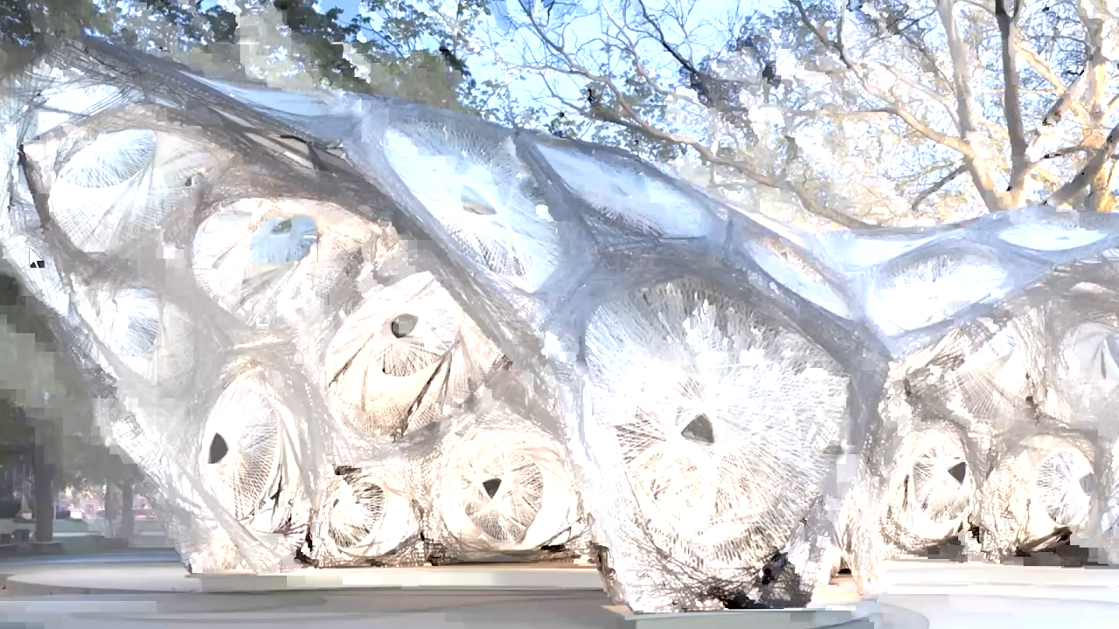
mouse_move(507, 437)
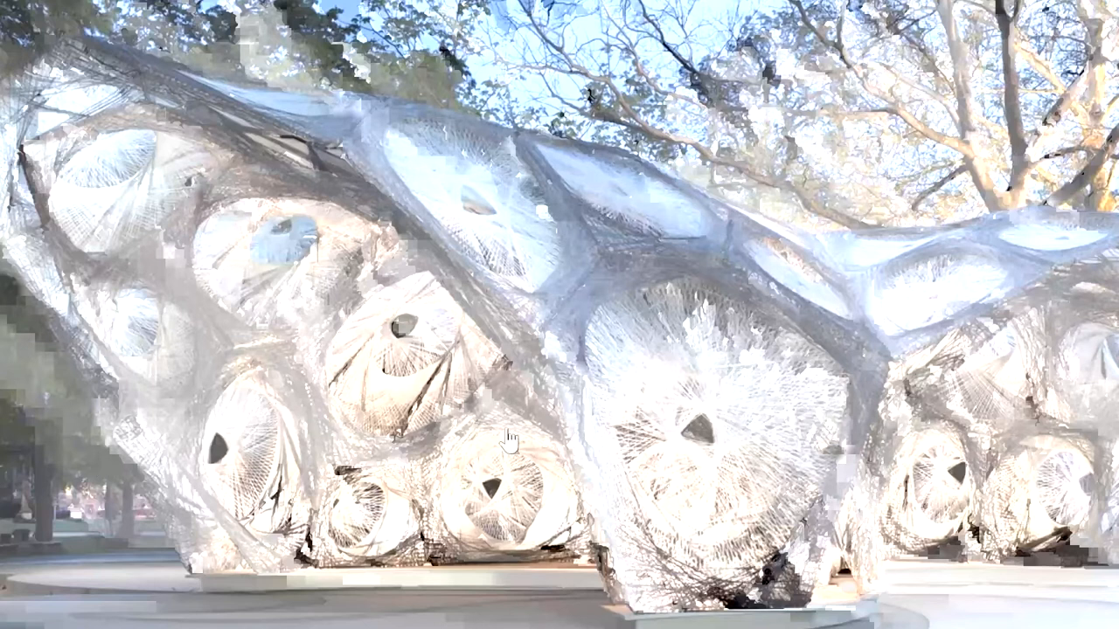
mouse_move(857, 249)
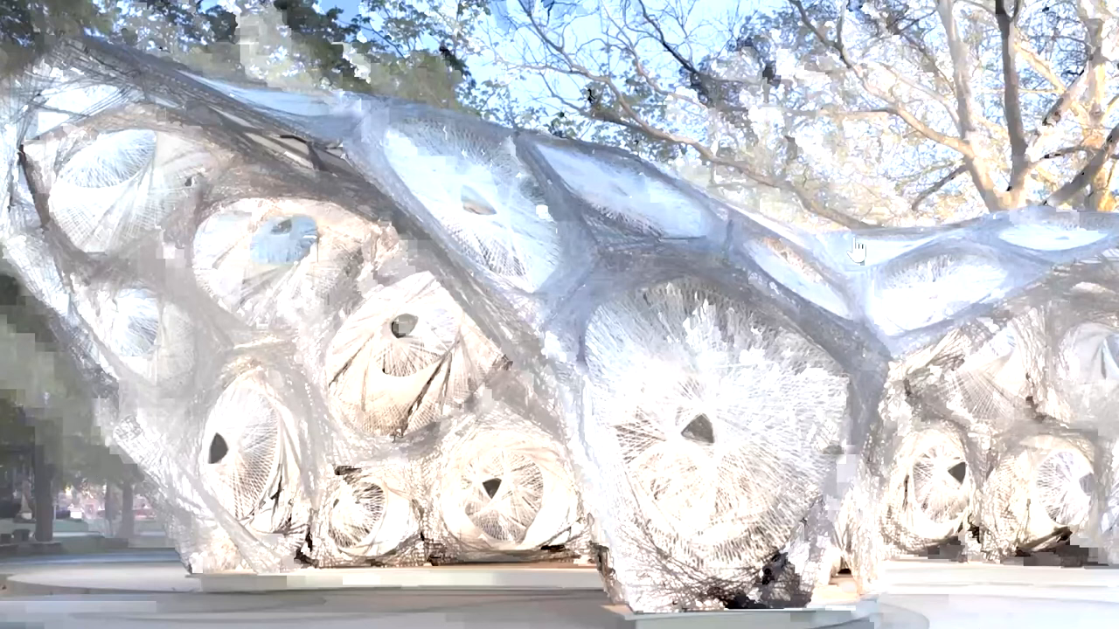
mouse_move(939, 244)
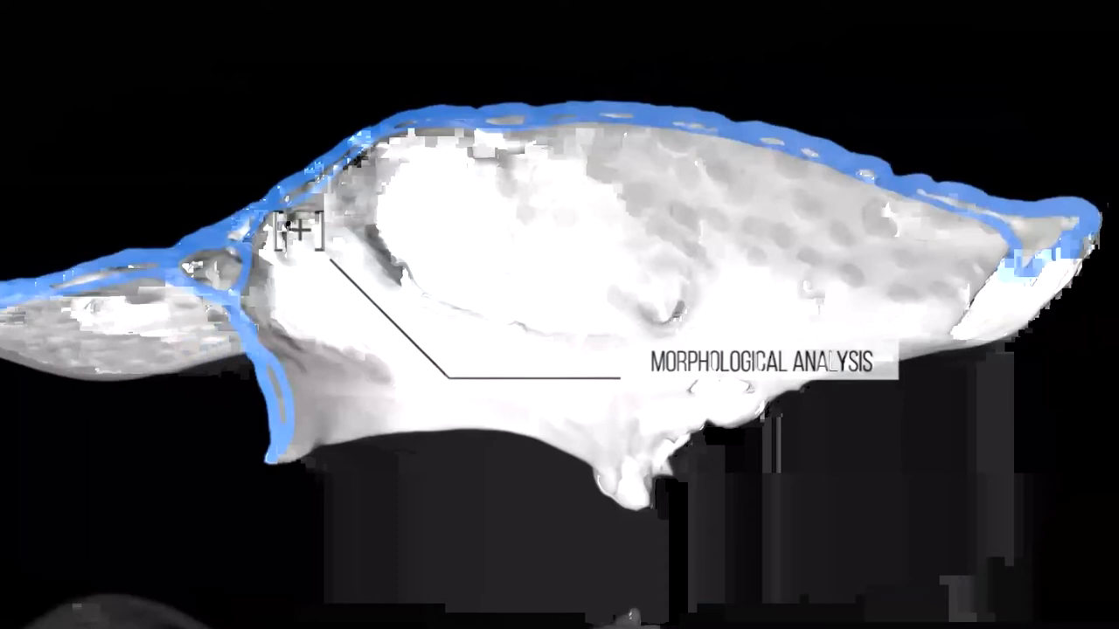
mouse_move(1069, 392)
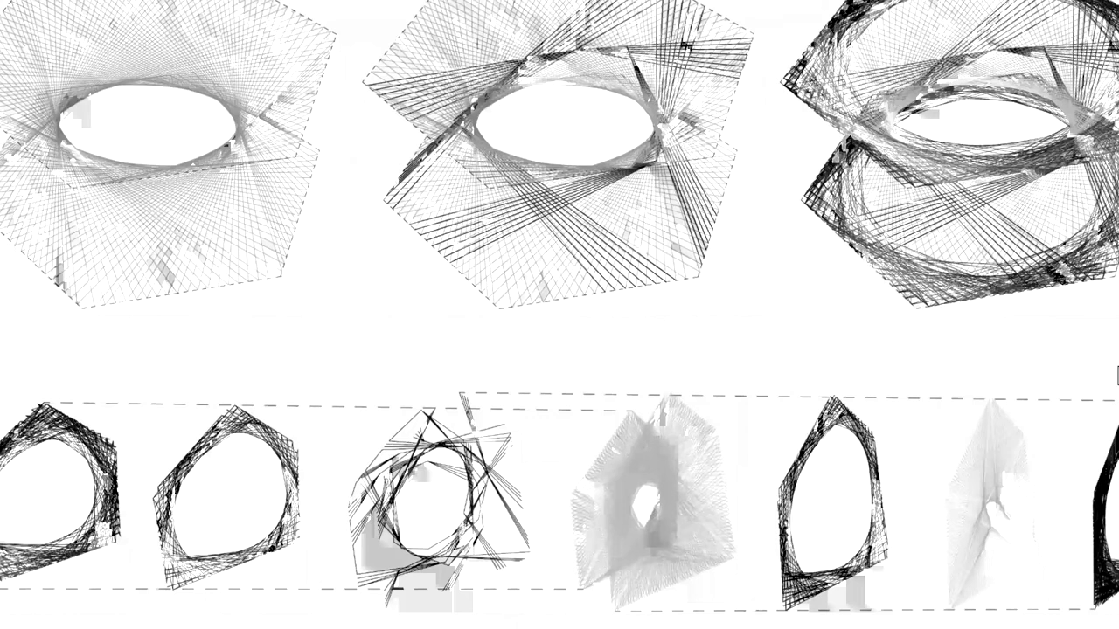
mouse_move(878, 250)
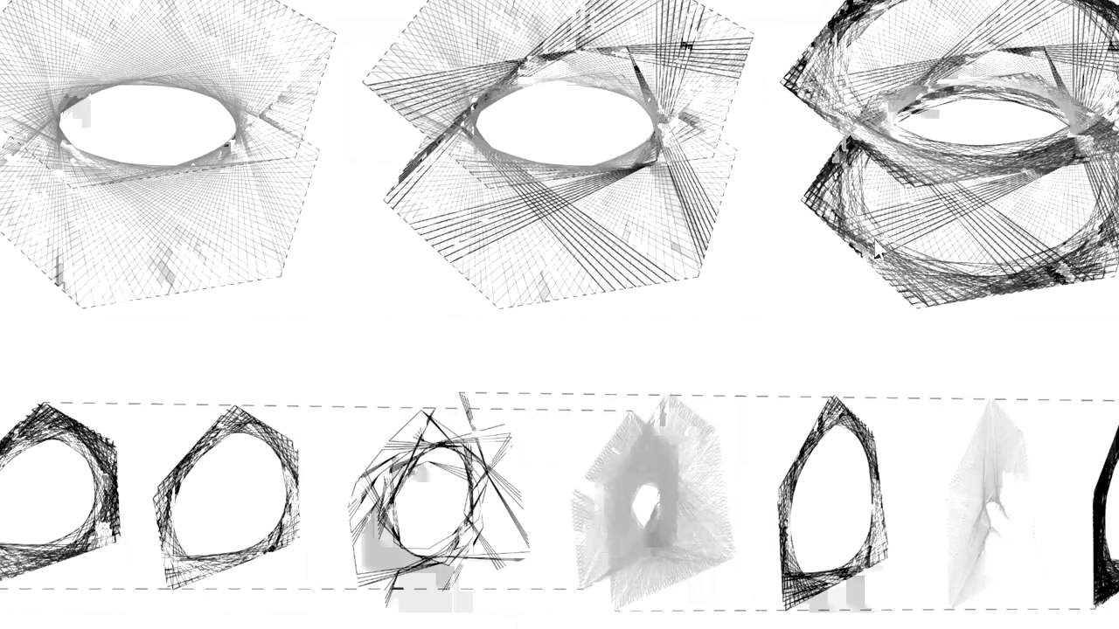